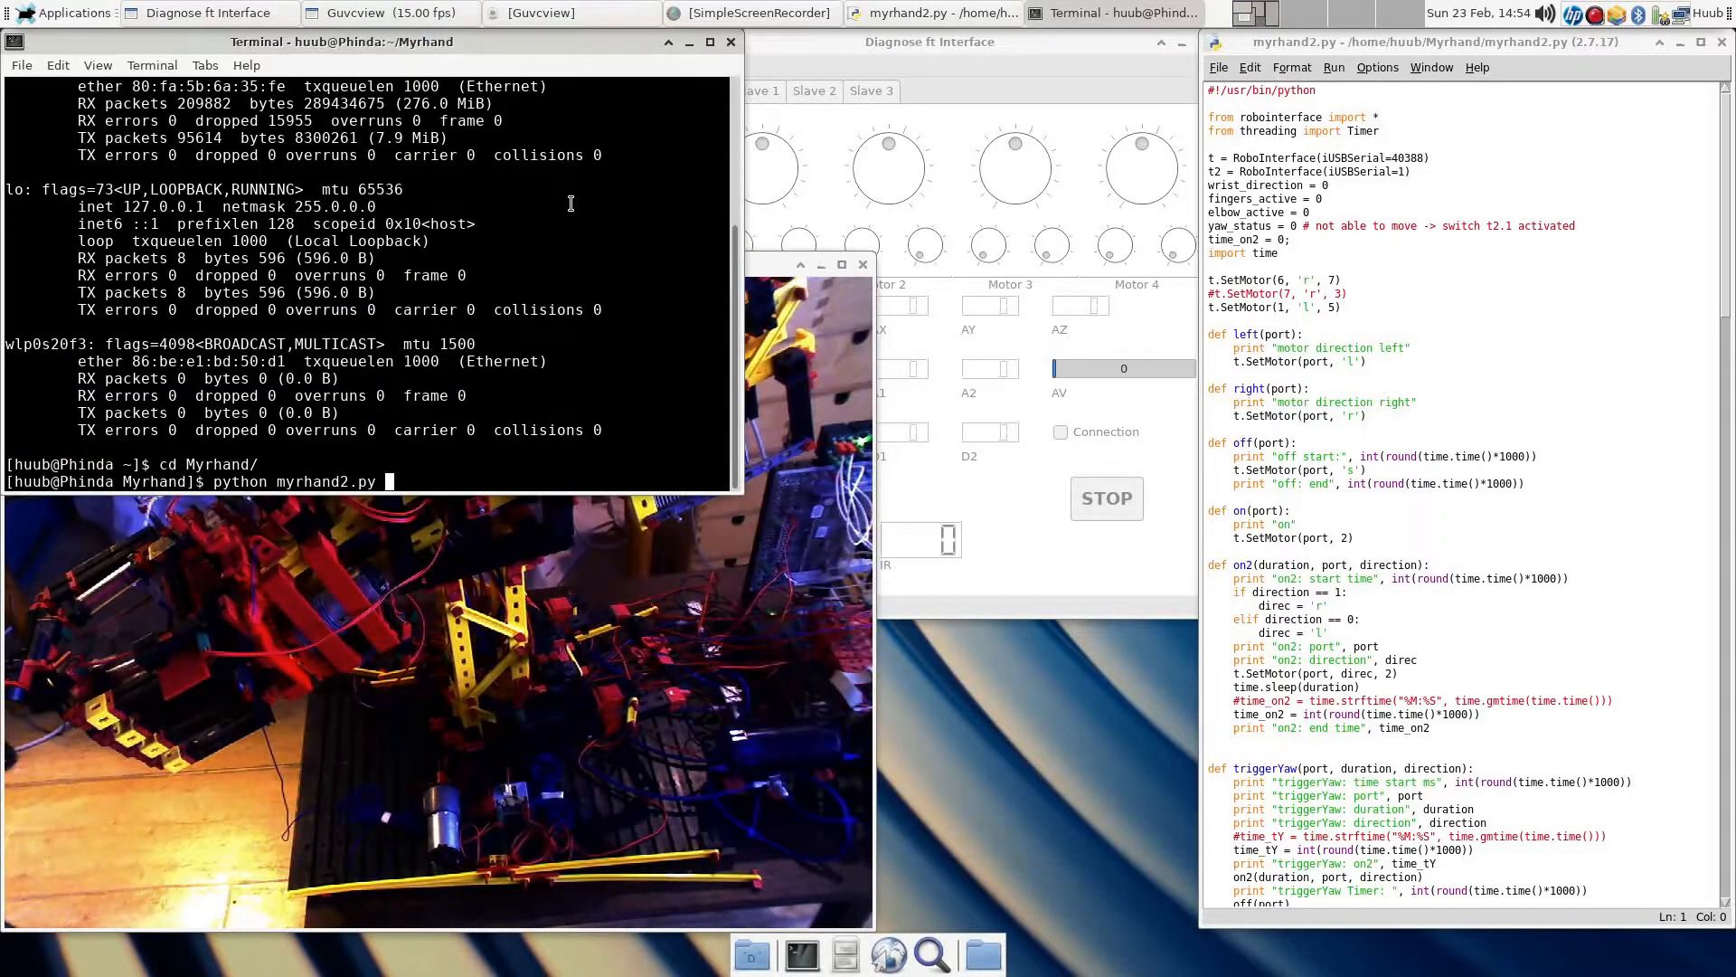
Step: Run 'python myrhand2.py' so digital input and yaw readings stream out
{"action": "key", "text": "Return"}
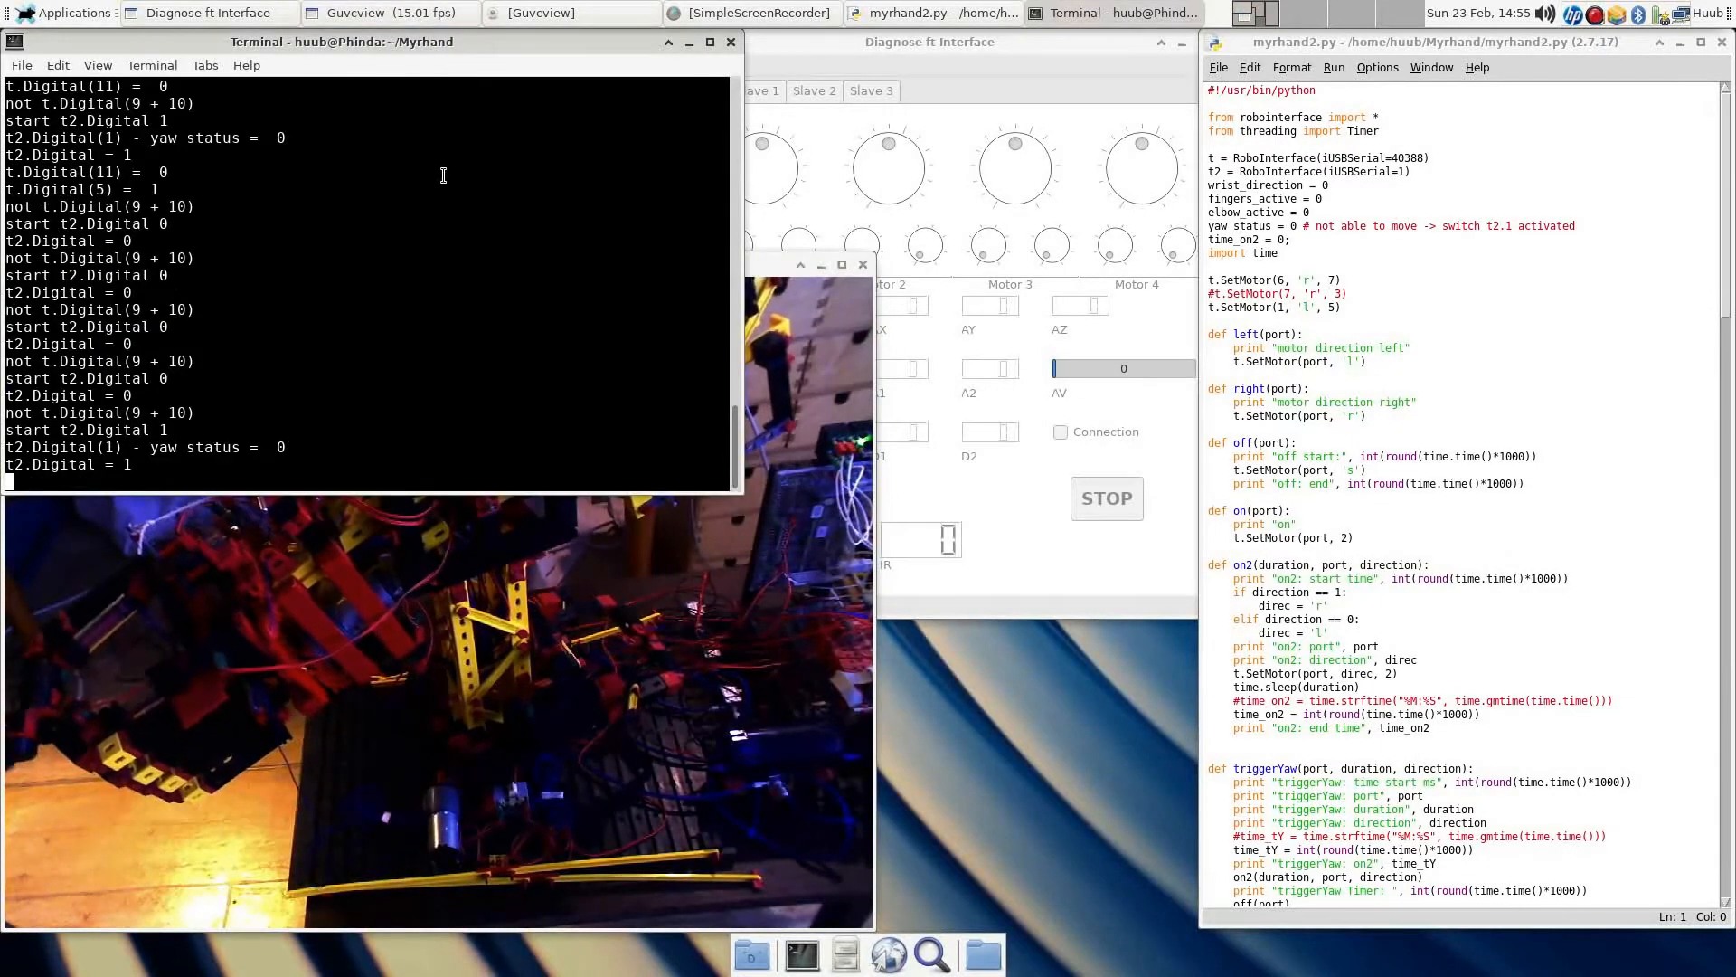
Step: Interrupt the script with Ctrl+C and connect Diagnose to '1 - Robo Interface over USB'
{"action": "key", "text": "ctrl+c"}
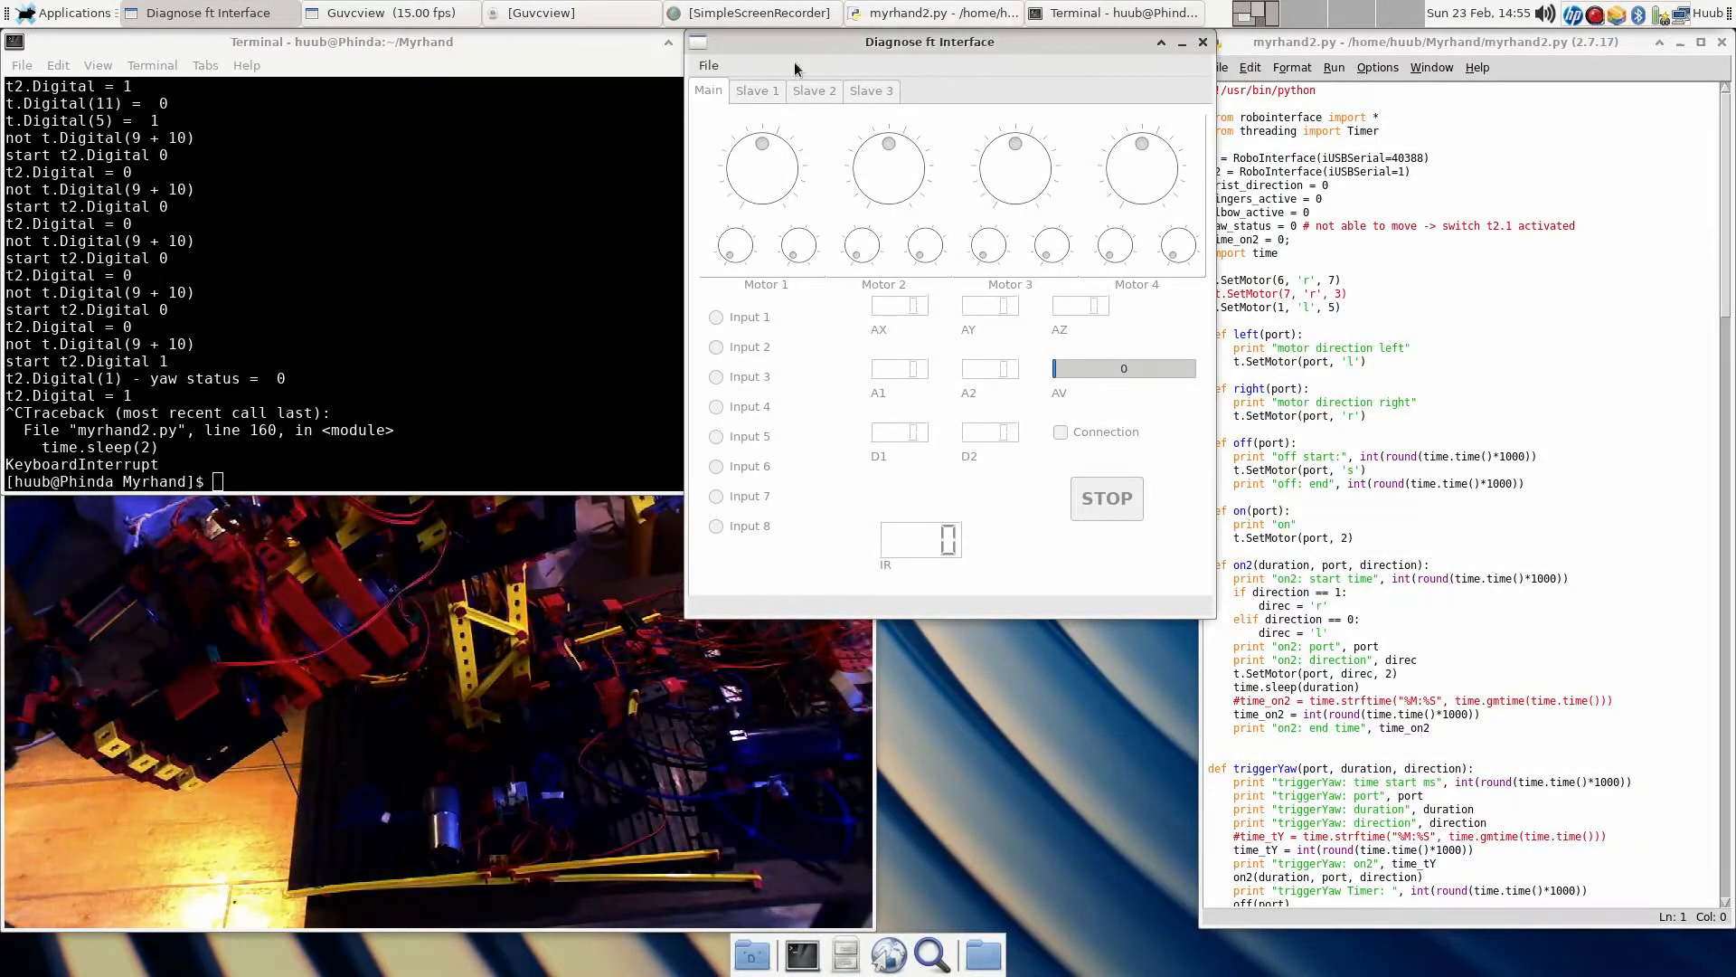
{"action": "left_click", "coordinate": [707, 65]}
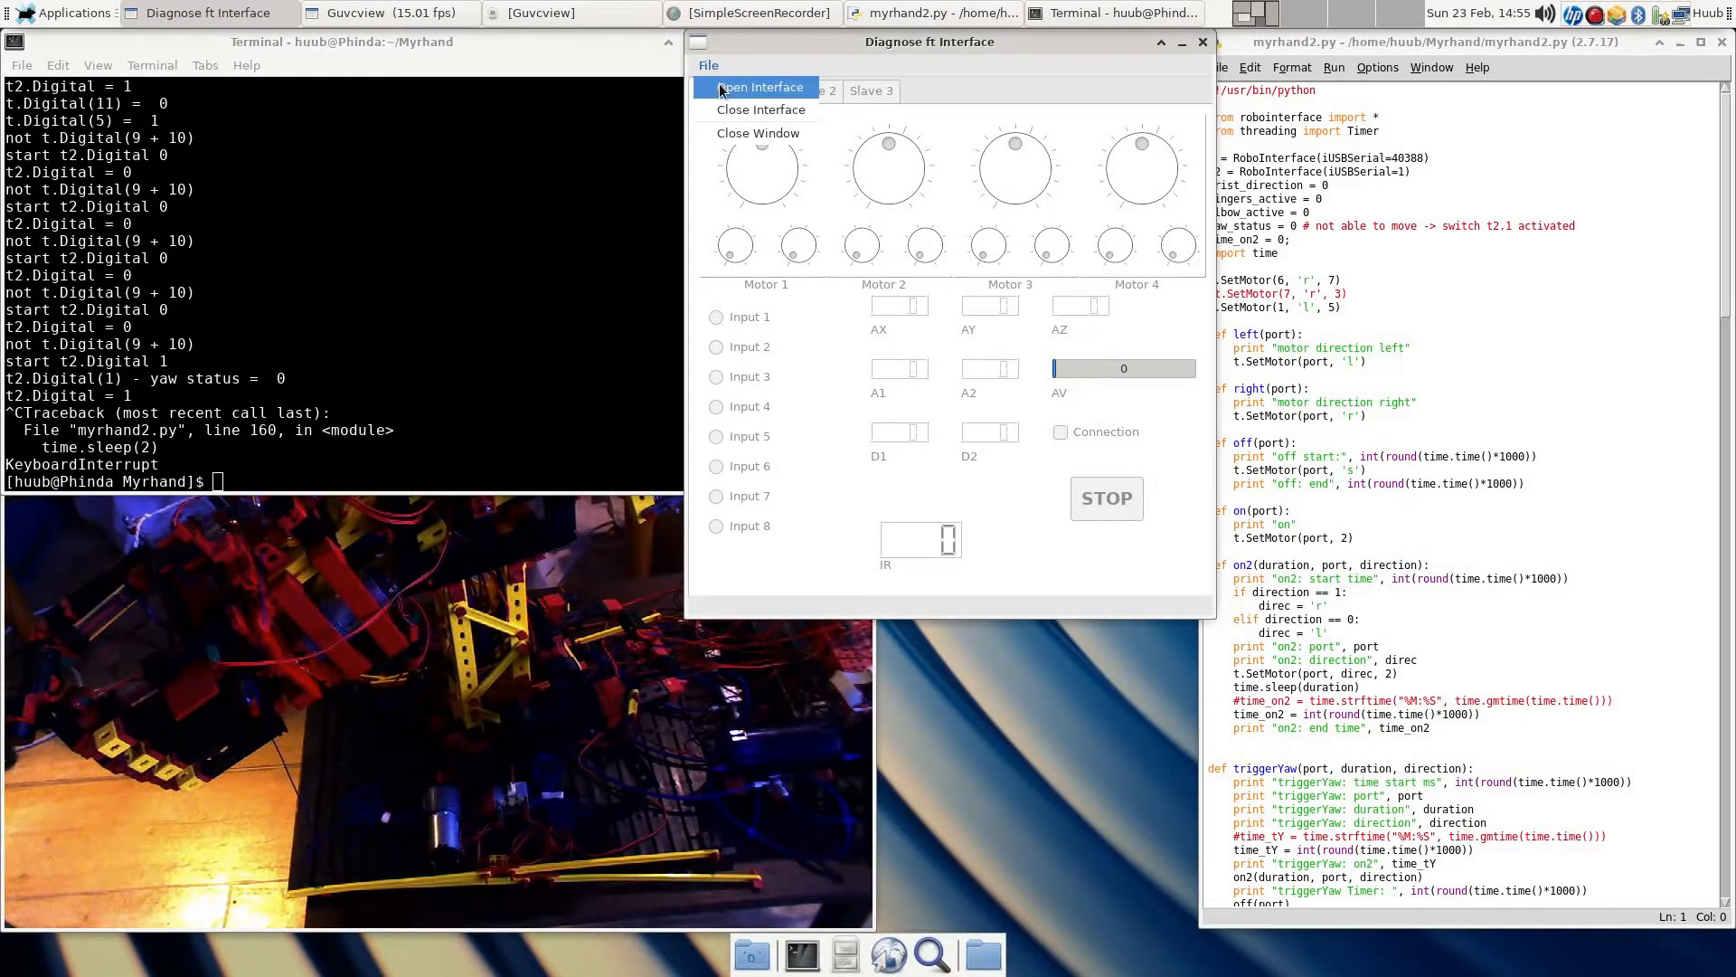
{"action": "left_click", "coordinate": [758, 87]}
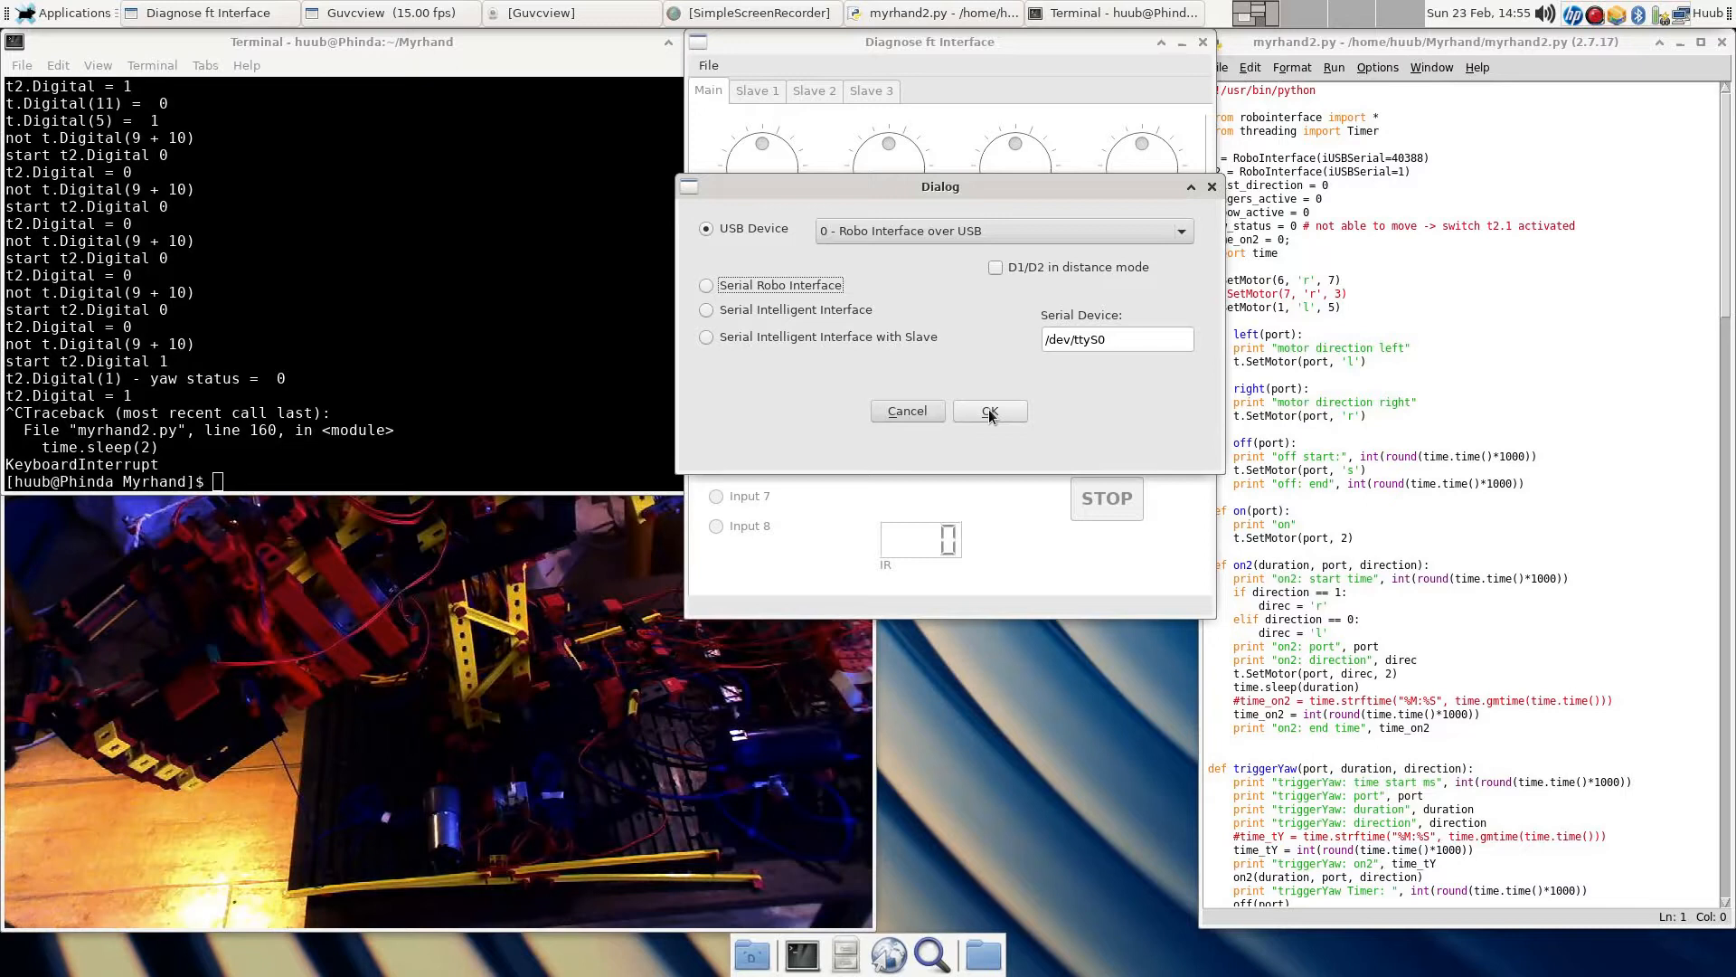
{"action": "left_click", "coordinate": [991, 410]}
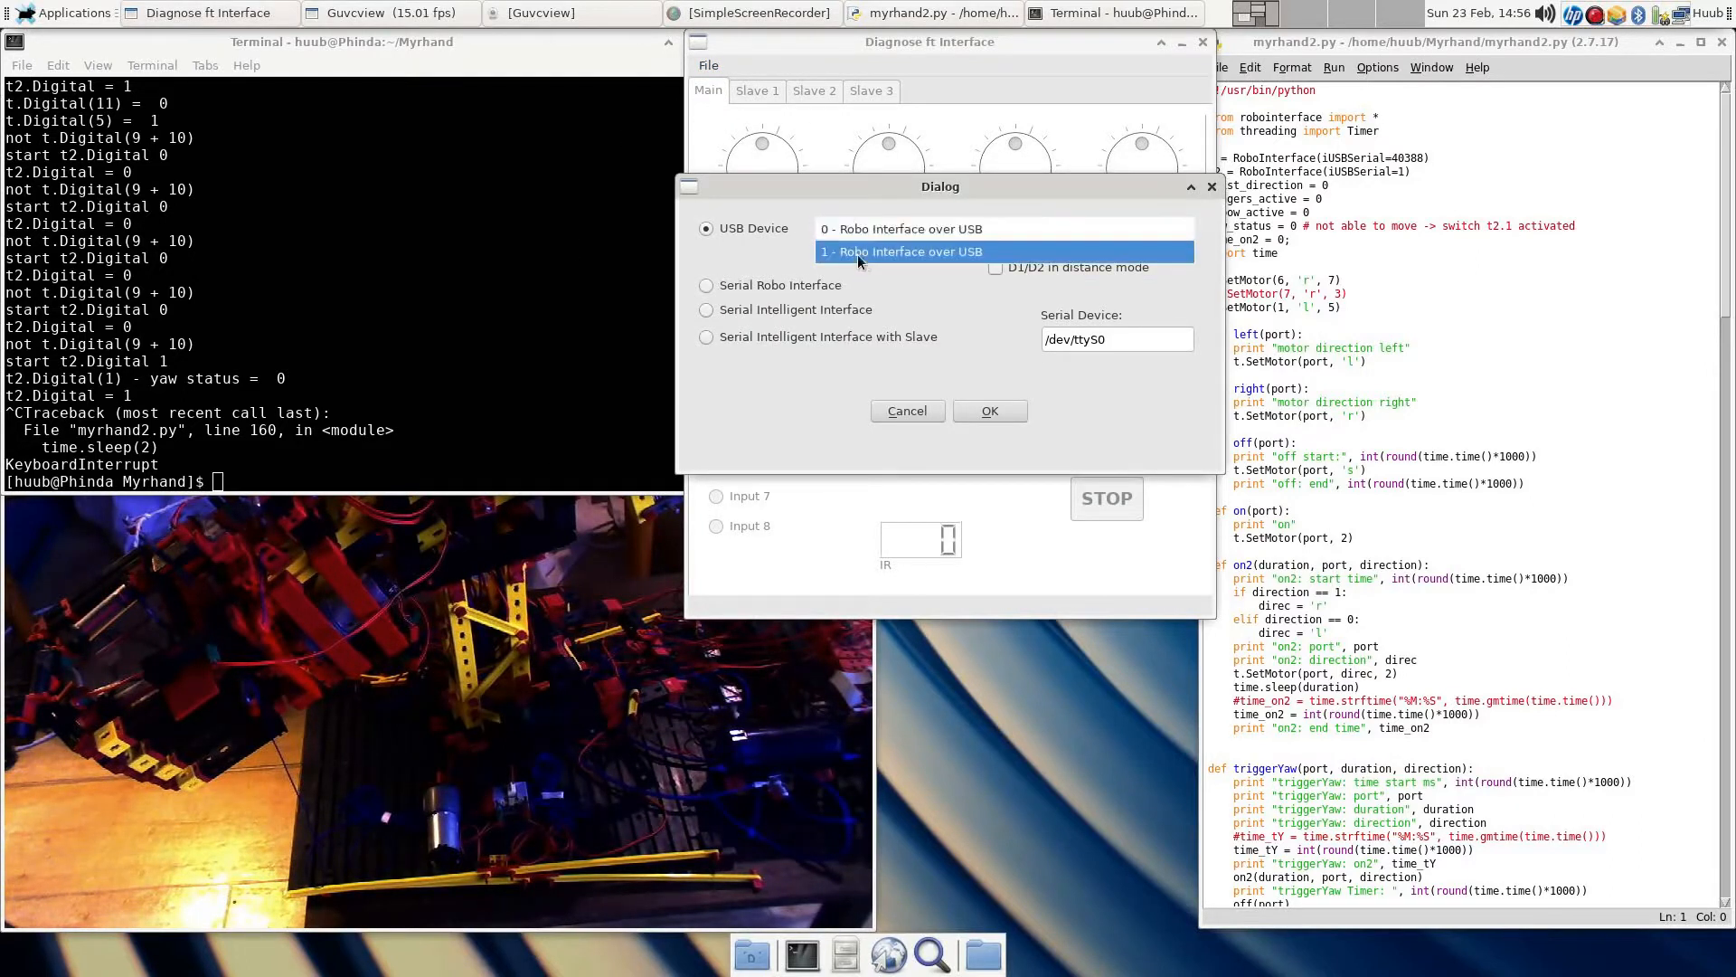
{"action": "left_click", "coordinate": [989, 411]}
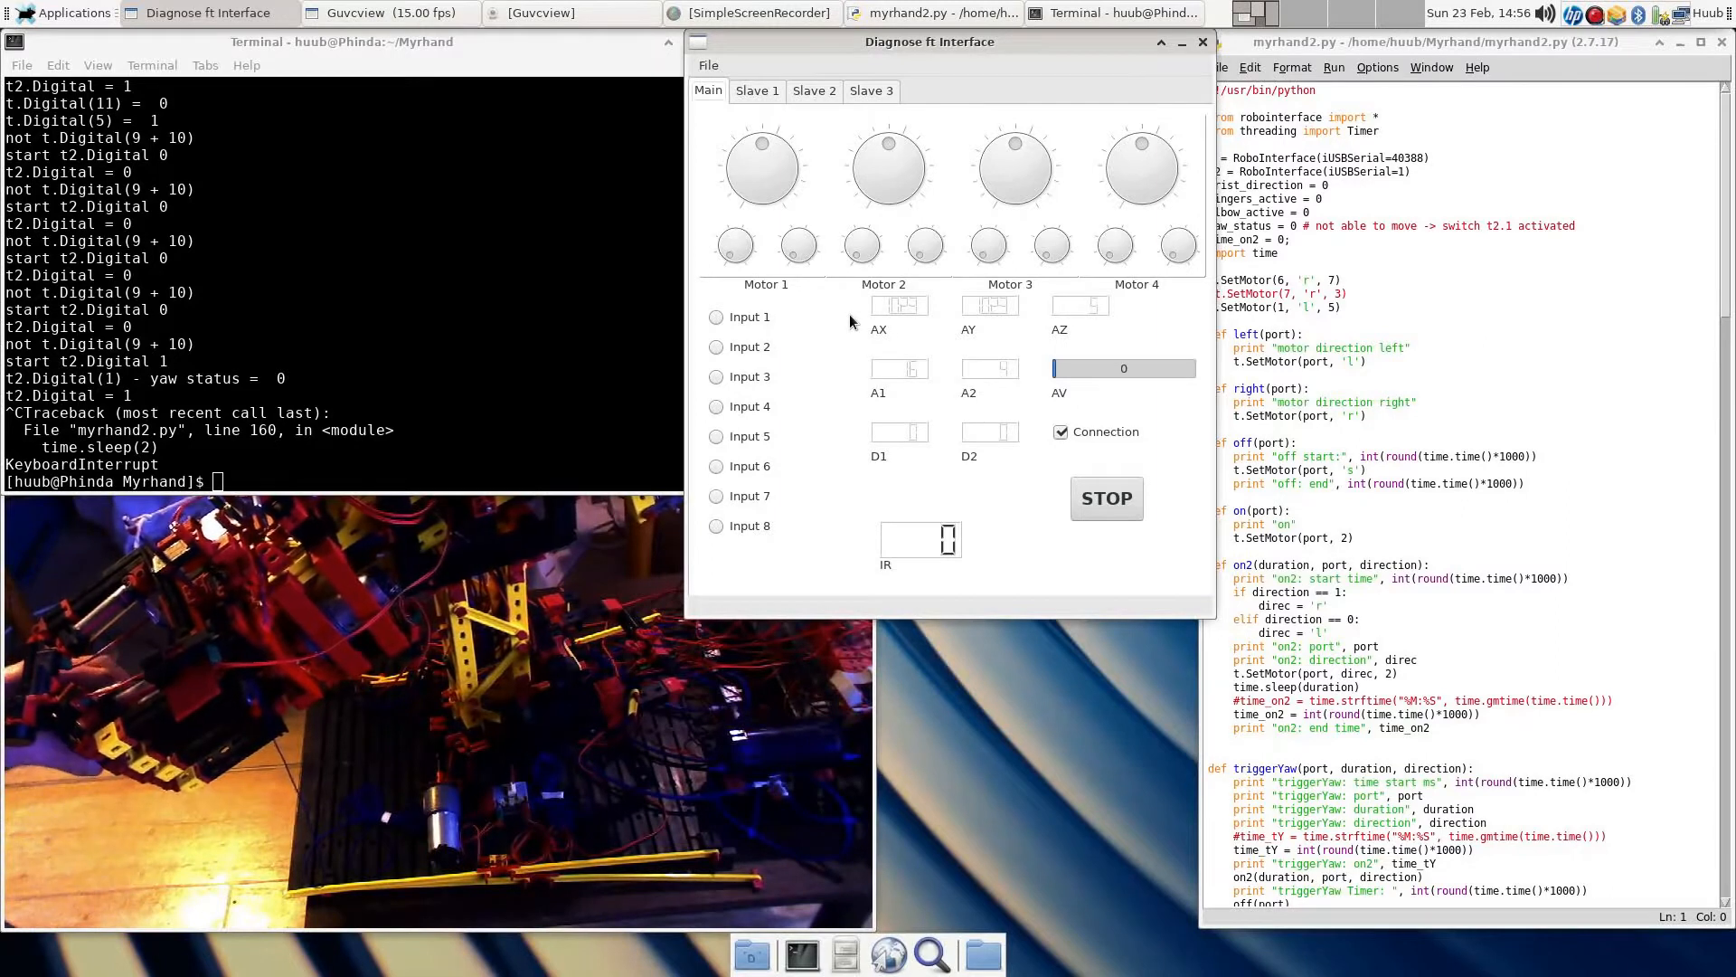
{"action": "left_click", "coordinate": [716, 317]}
{"action": "type", "text": "python myrhand2.py"}
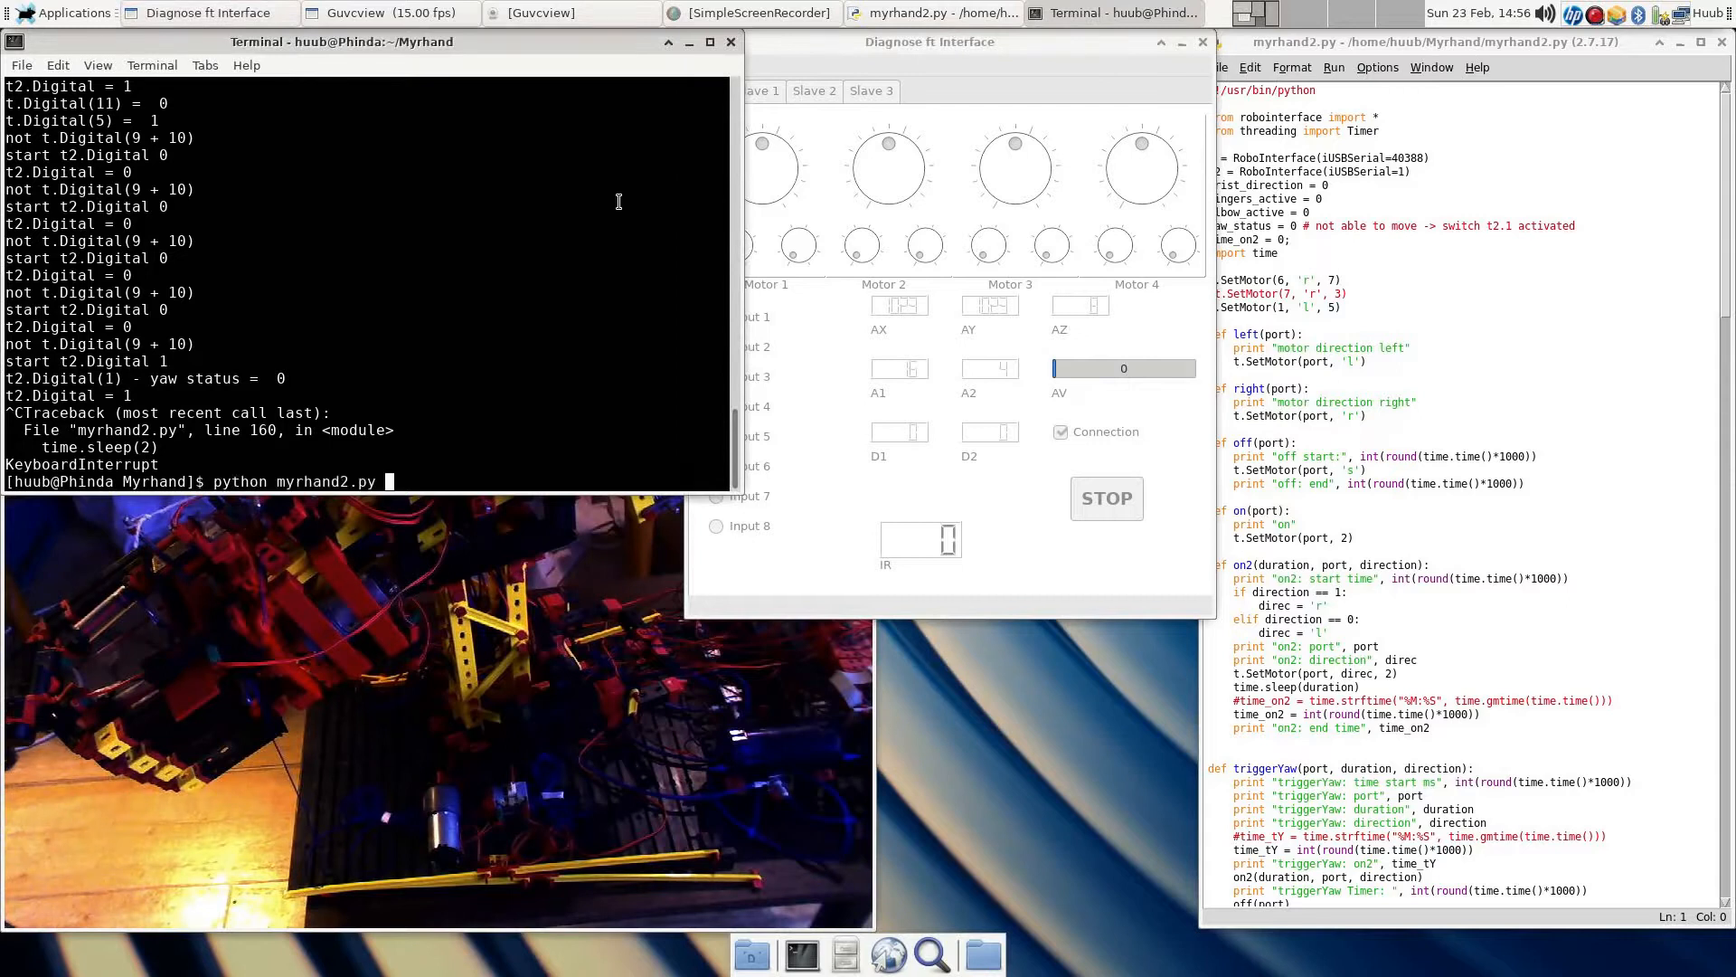
Step: Run myrhand2.py again so it prints 'richting = links/rechts' direction readings
{"action": "key", "text": "Return"}
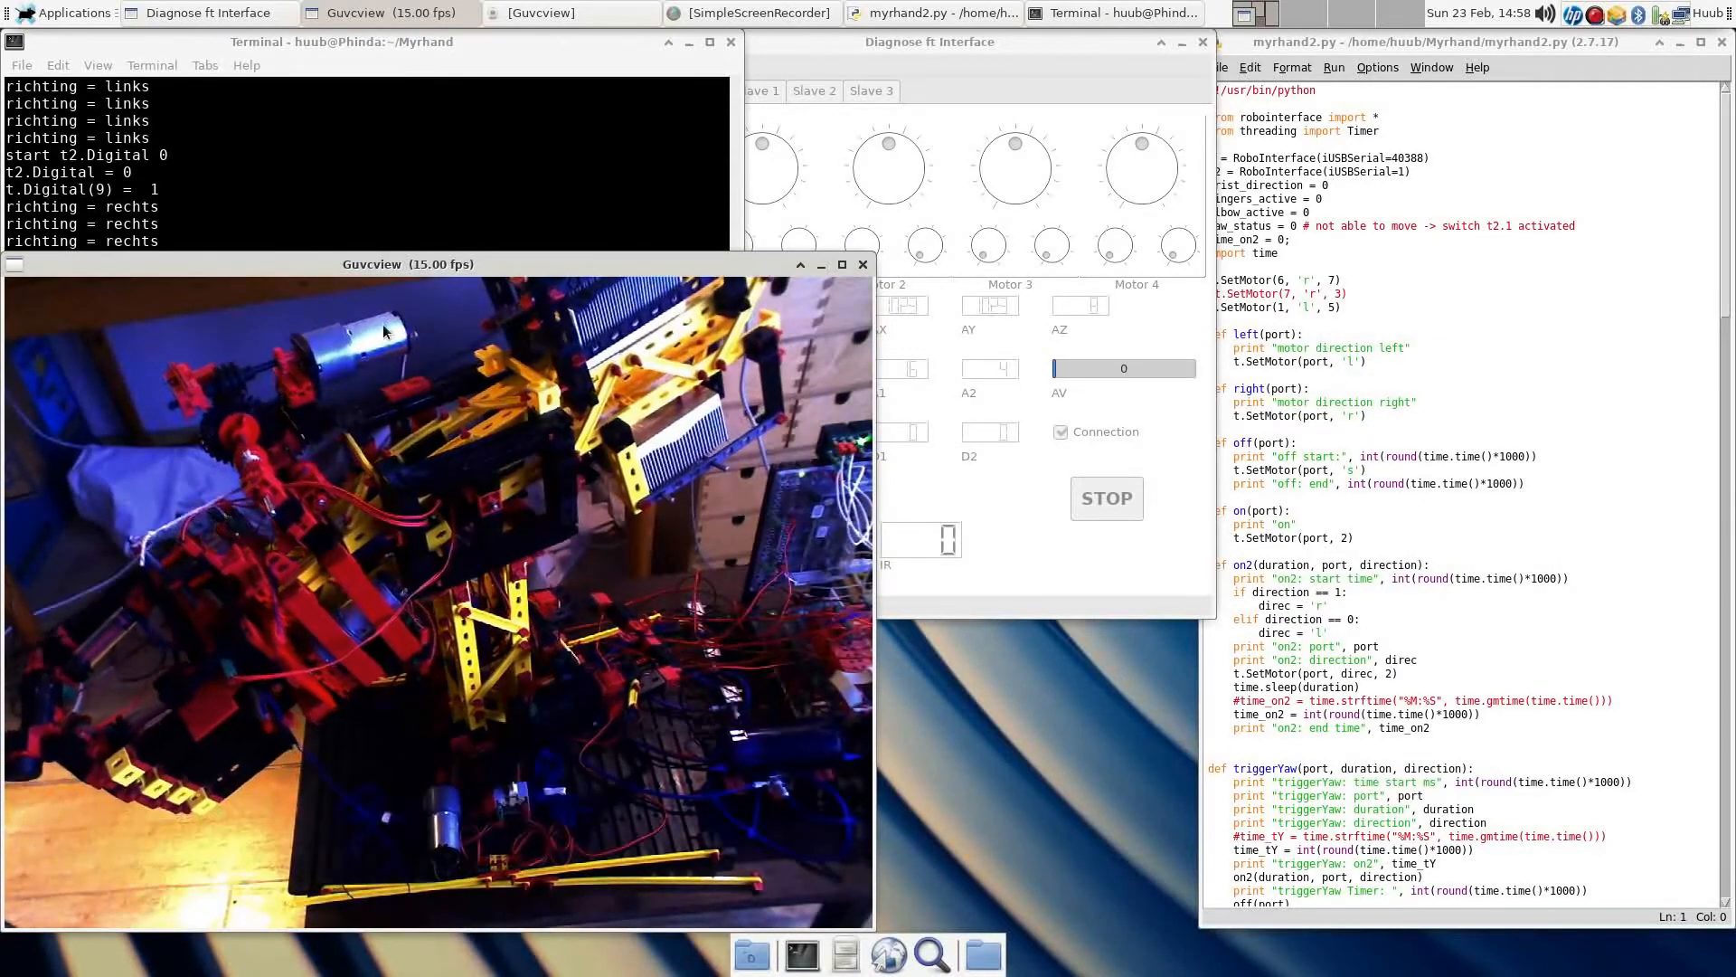
{"action": "key", "text": "ctrl+c"}
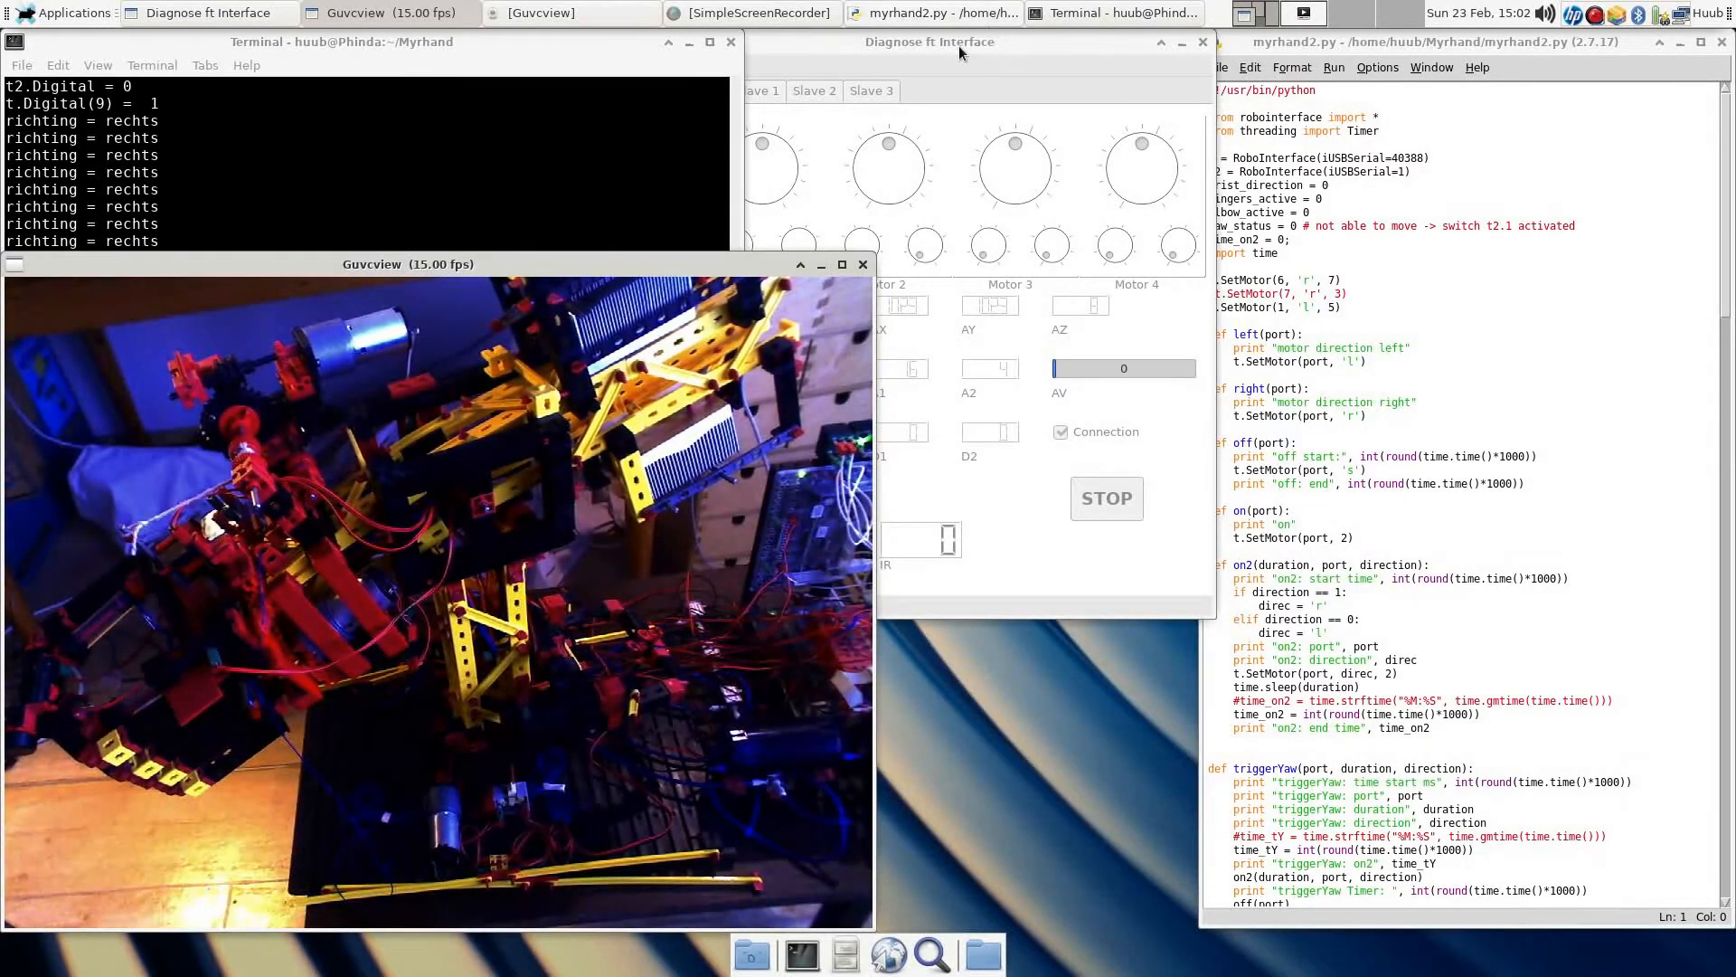
Step: Connect Diagnose to the second Robo Interface over USB and confirm
{"action": "left_click", "coordinate": [707, 65]}
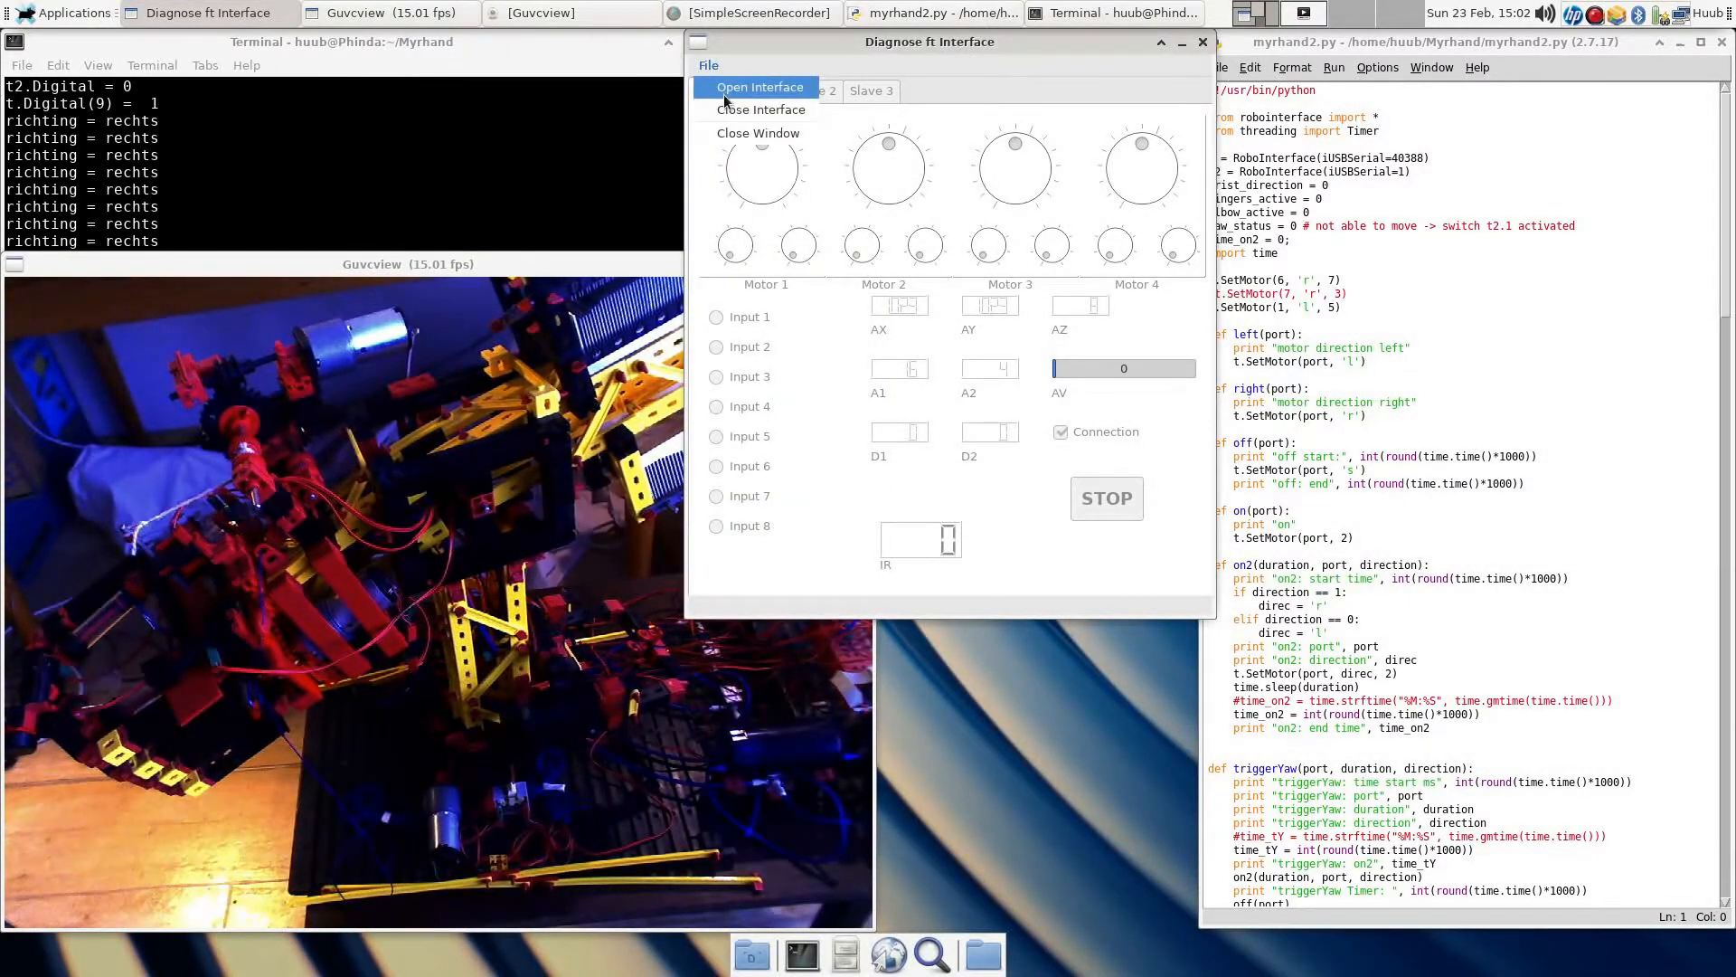
{"action": "left_click", "coordinate": [760, 87]}
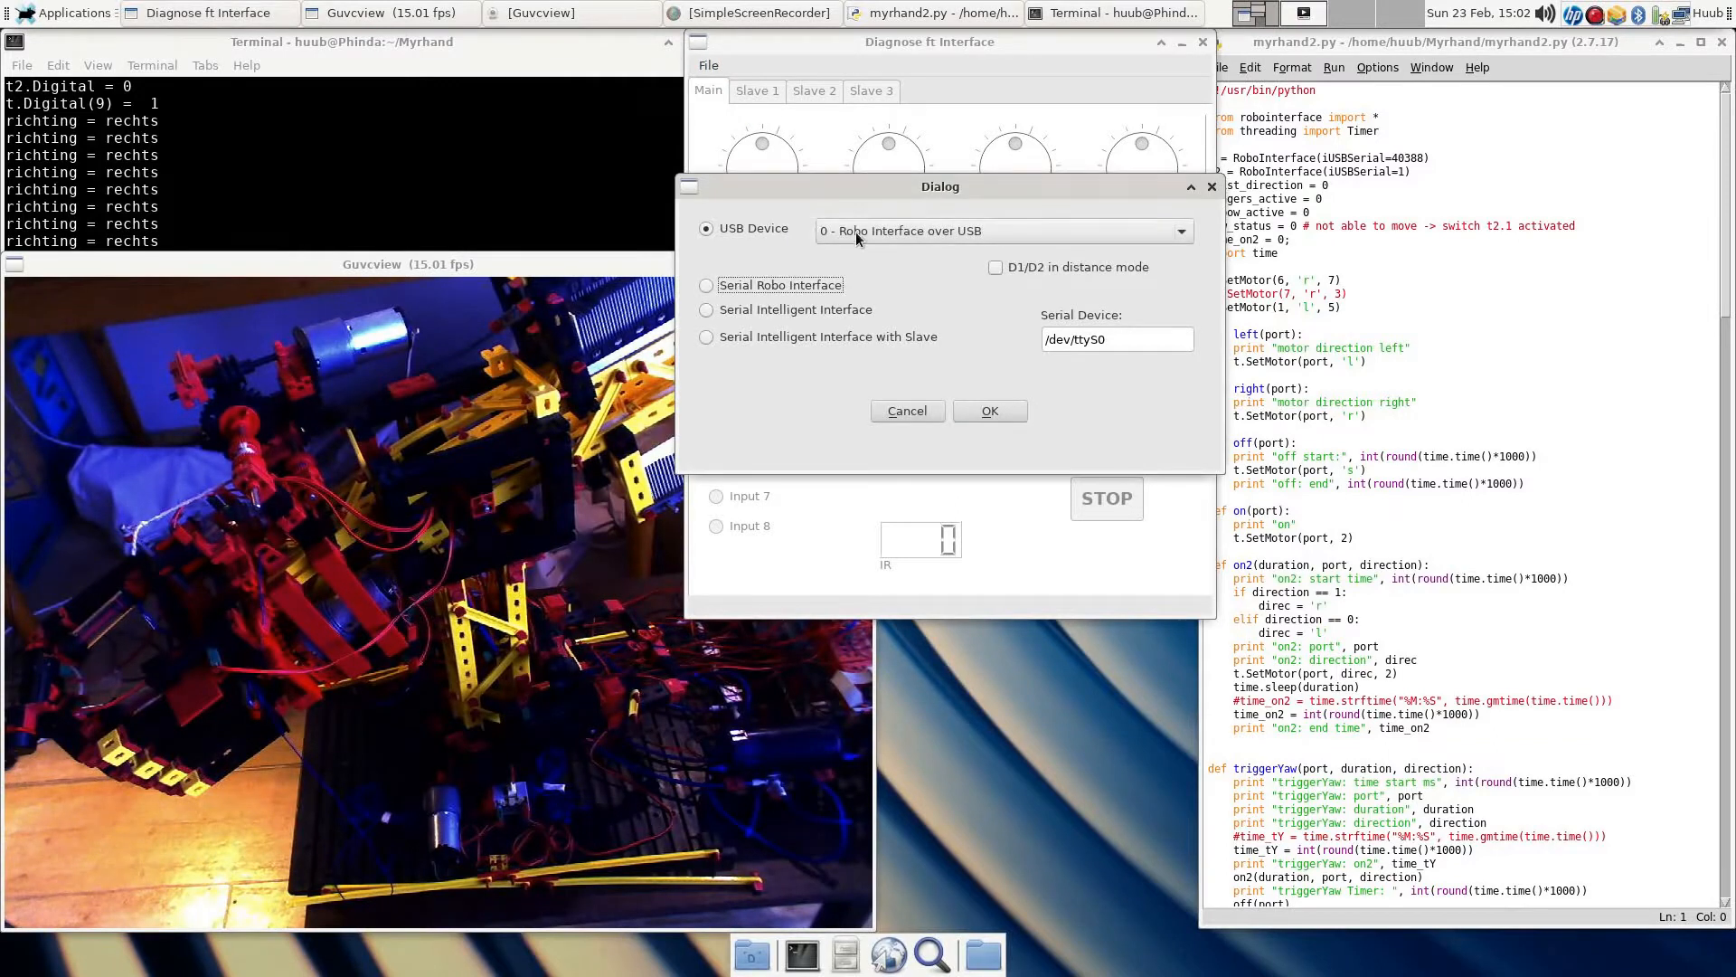
{"action": "left_click", "coordinate": [1006, 231]}
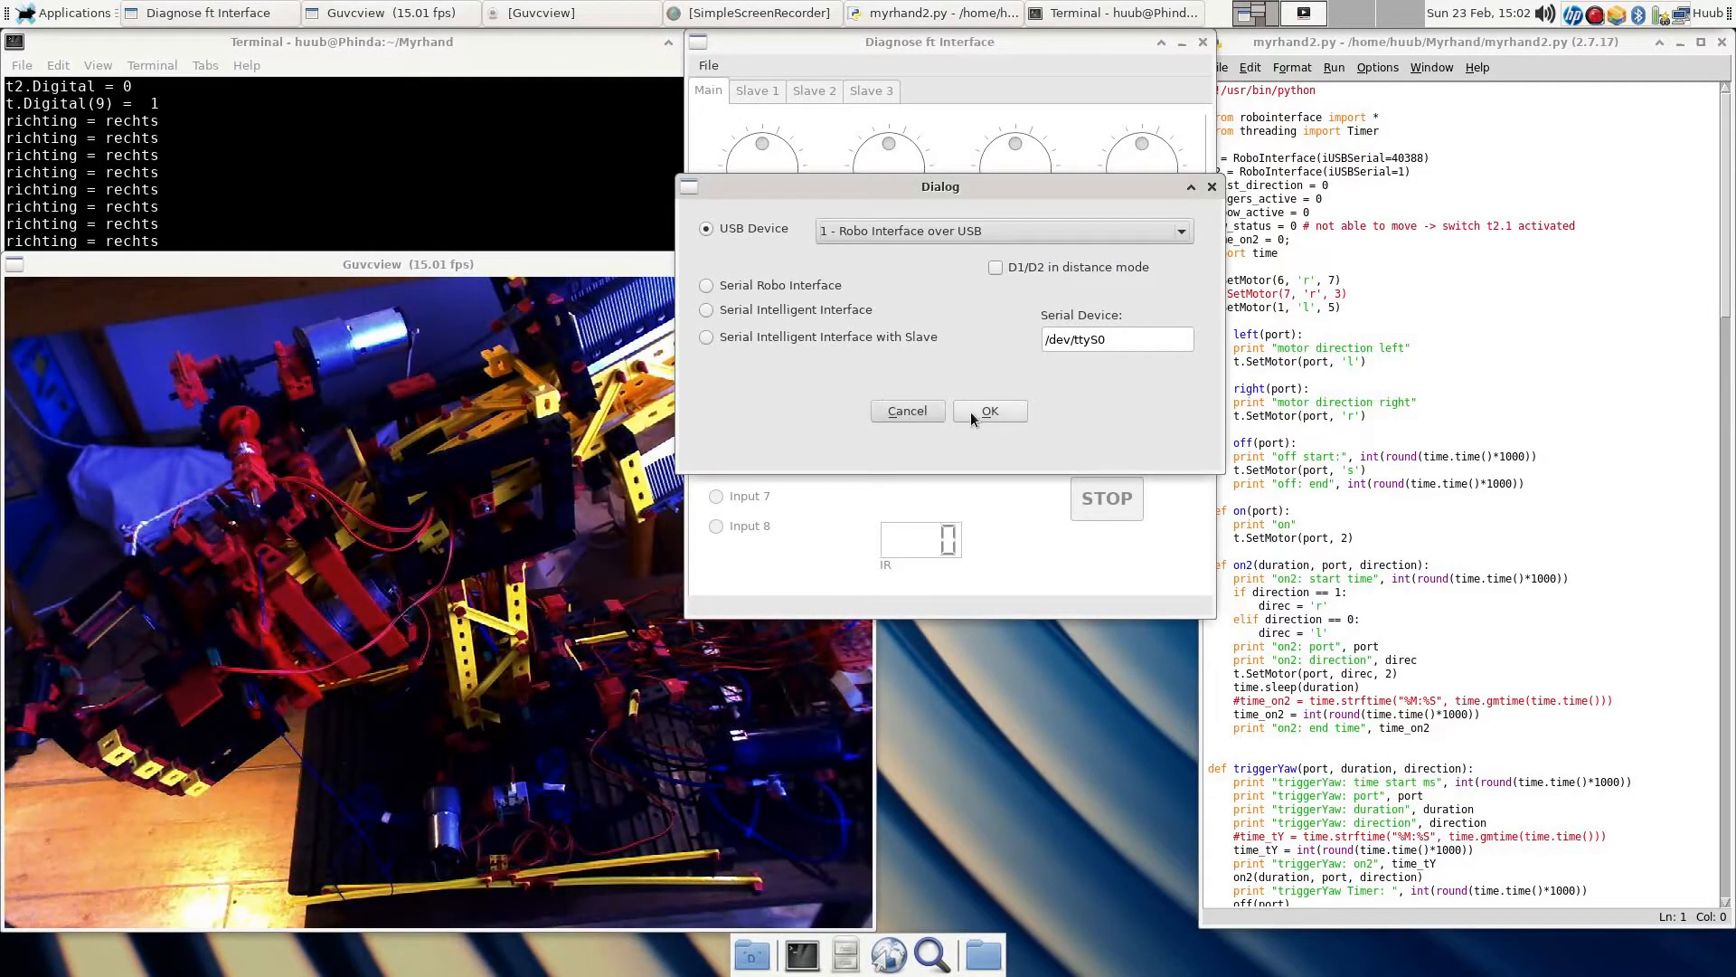
{"action": "left_click", "coordinate": [991, 410]}
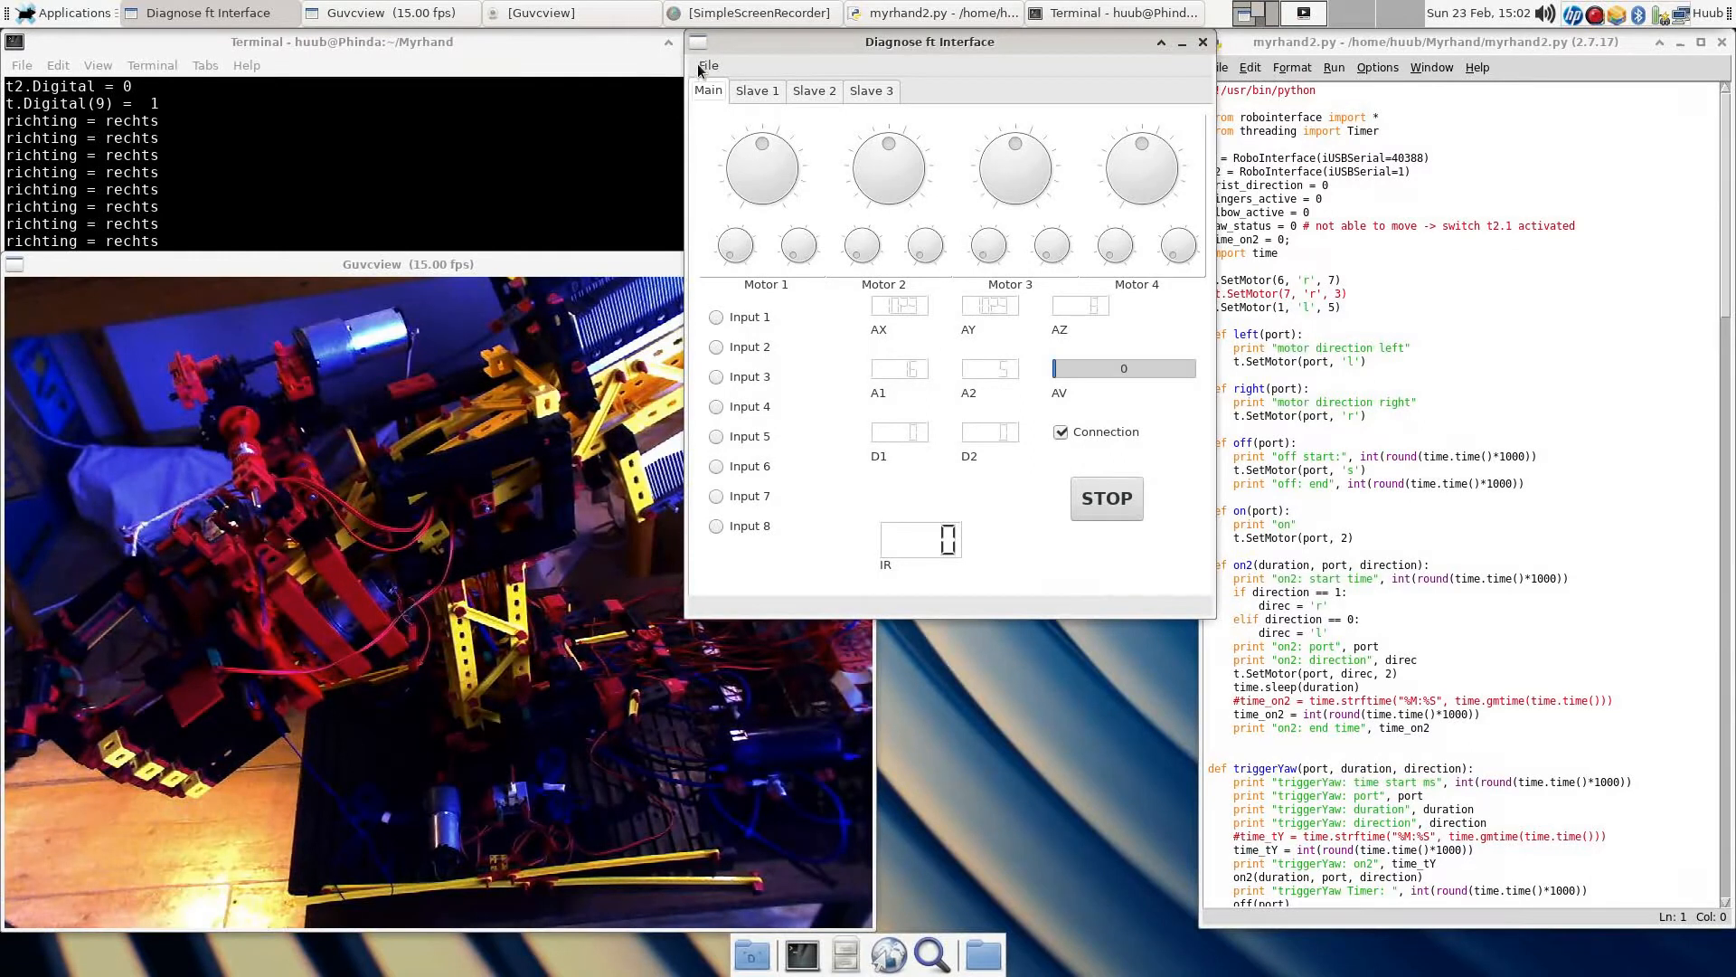
Step: Close the interface connection and move the Diagnose window left
{"action": "left_click", "coordinate": [1204, 41]}
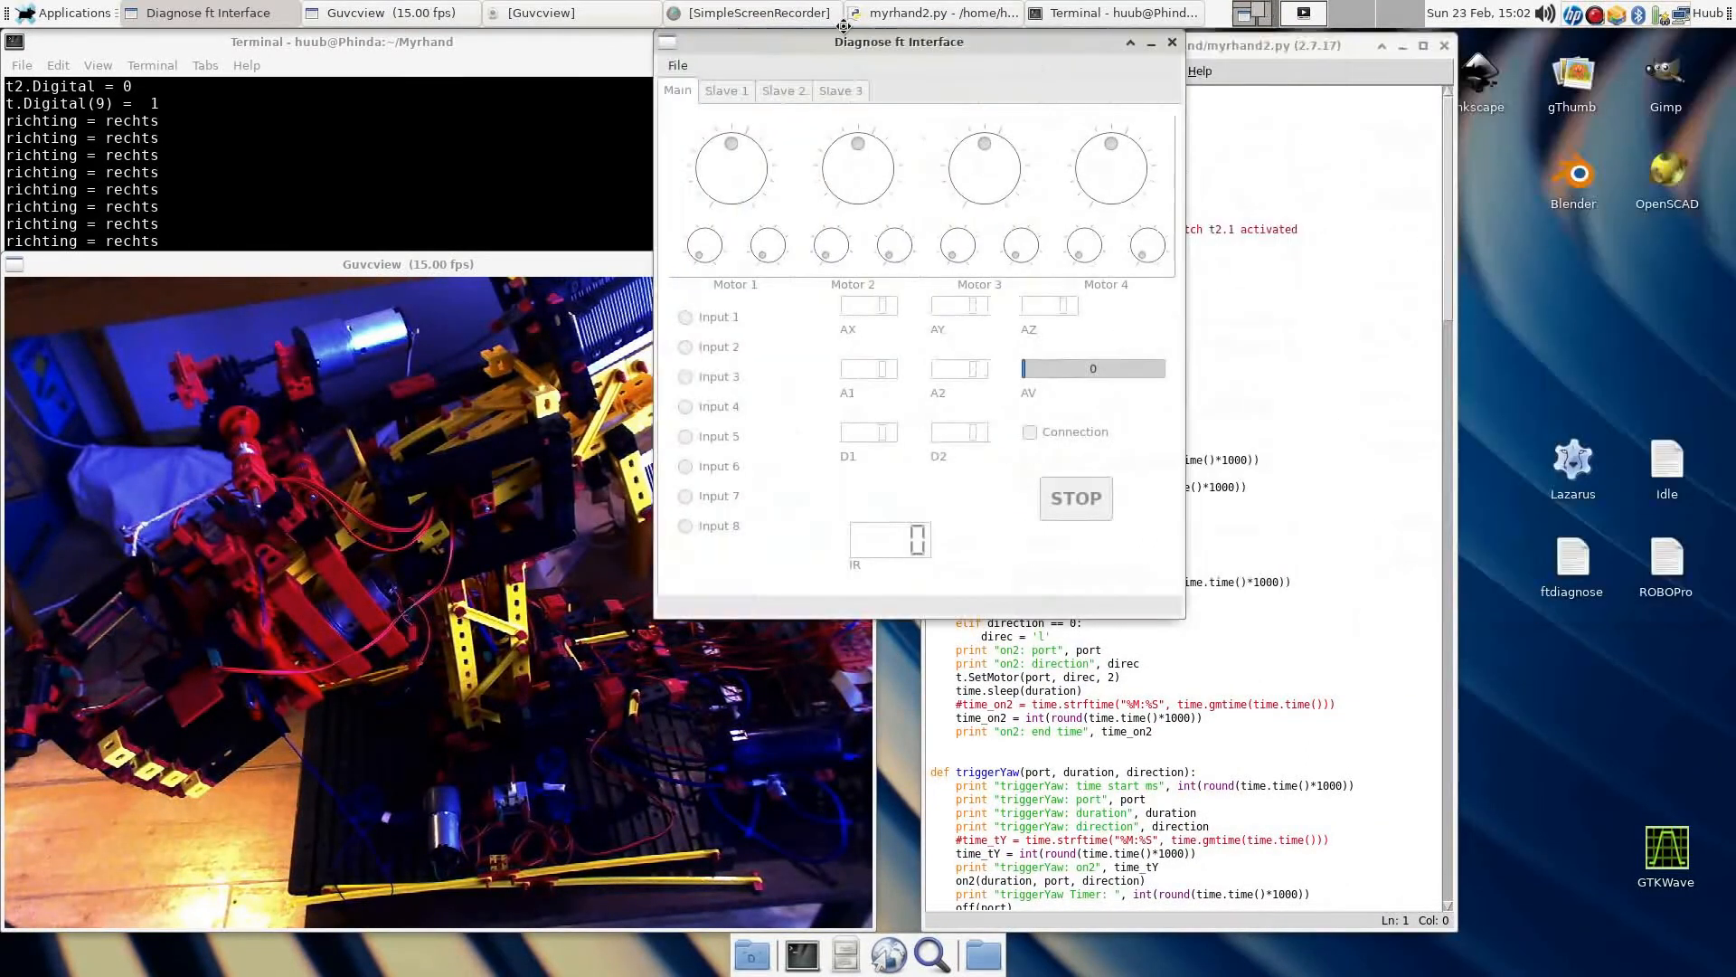
{"action": "left_click_drag", "start_coordinate": [899, 41], "coordinate": [924, 42]}
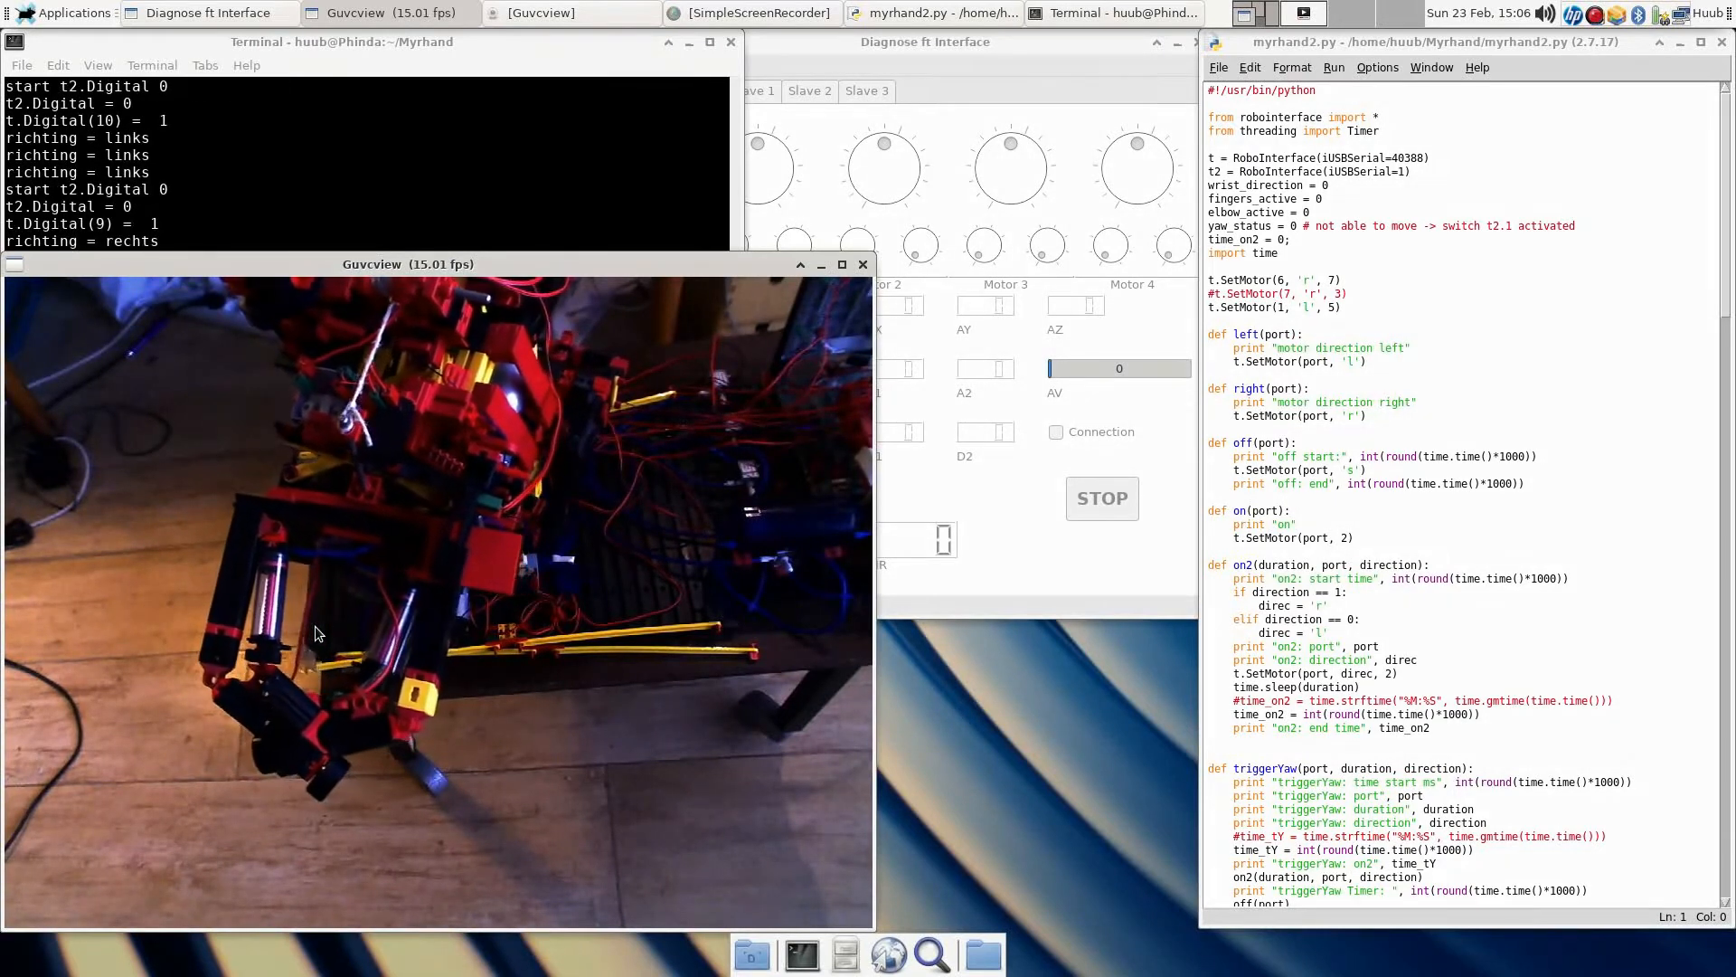
Step: Reconnect the interface and show the Slave 1 motor and input controls
{"action": "left_click", "coordinate": [925, 42]}
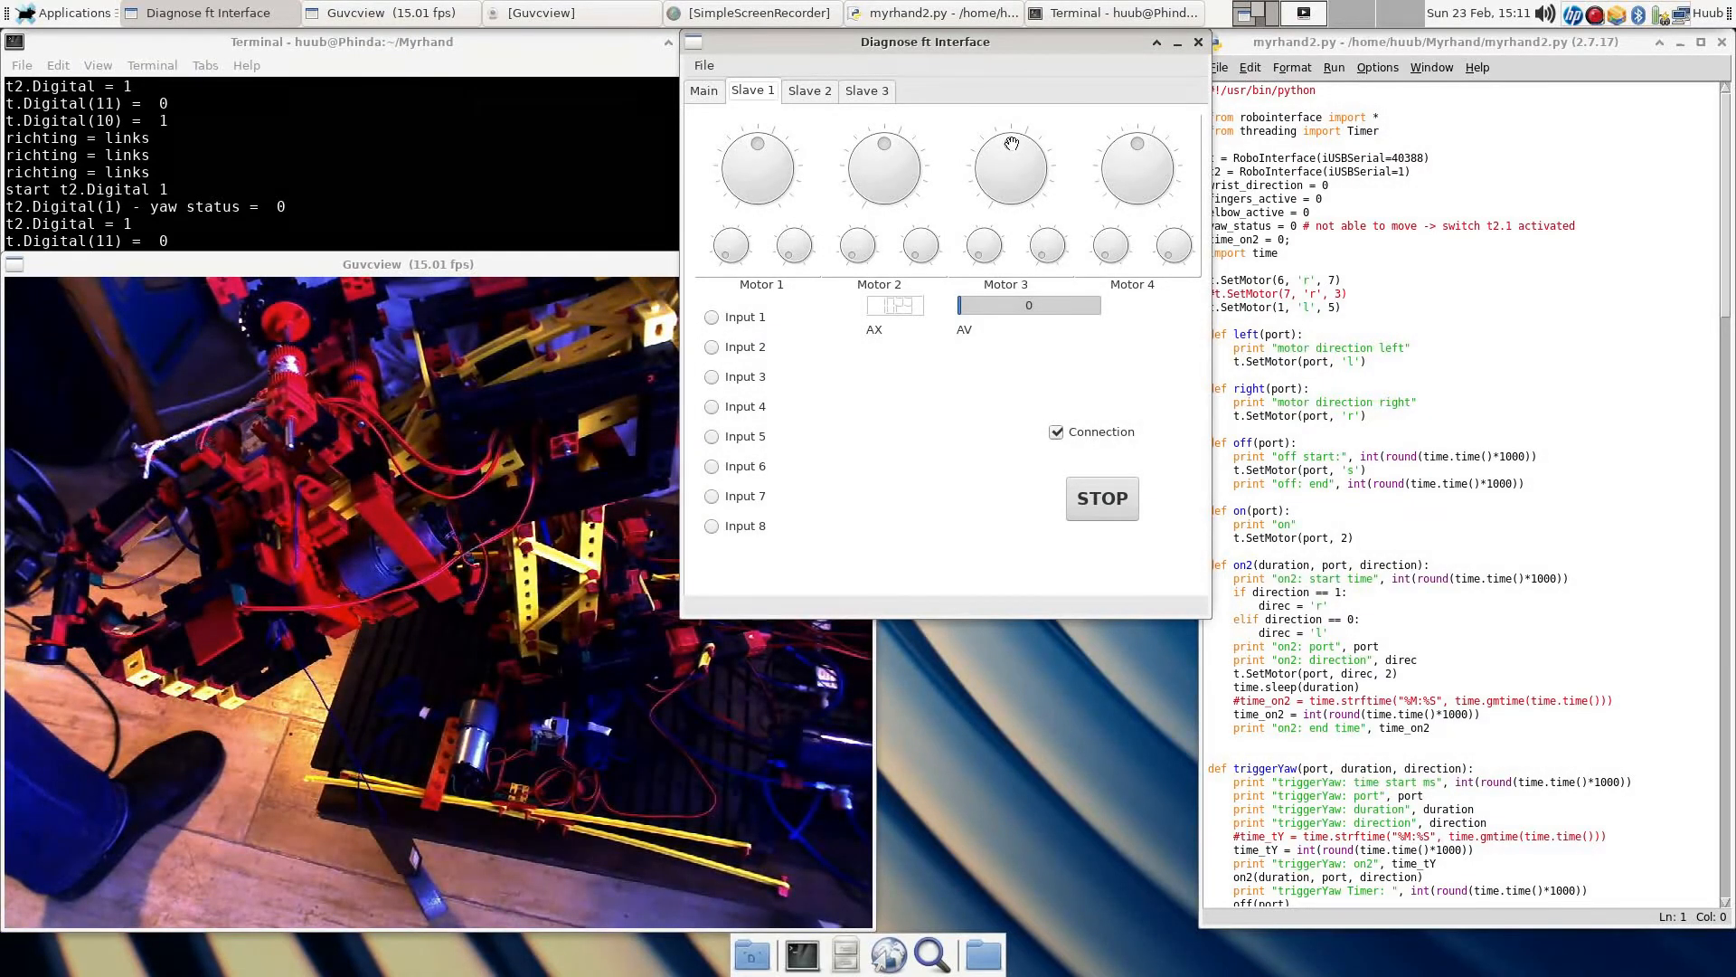
{"action": "mouse_move", "coordinate": [1013, 145]}
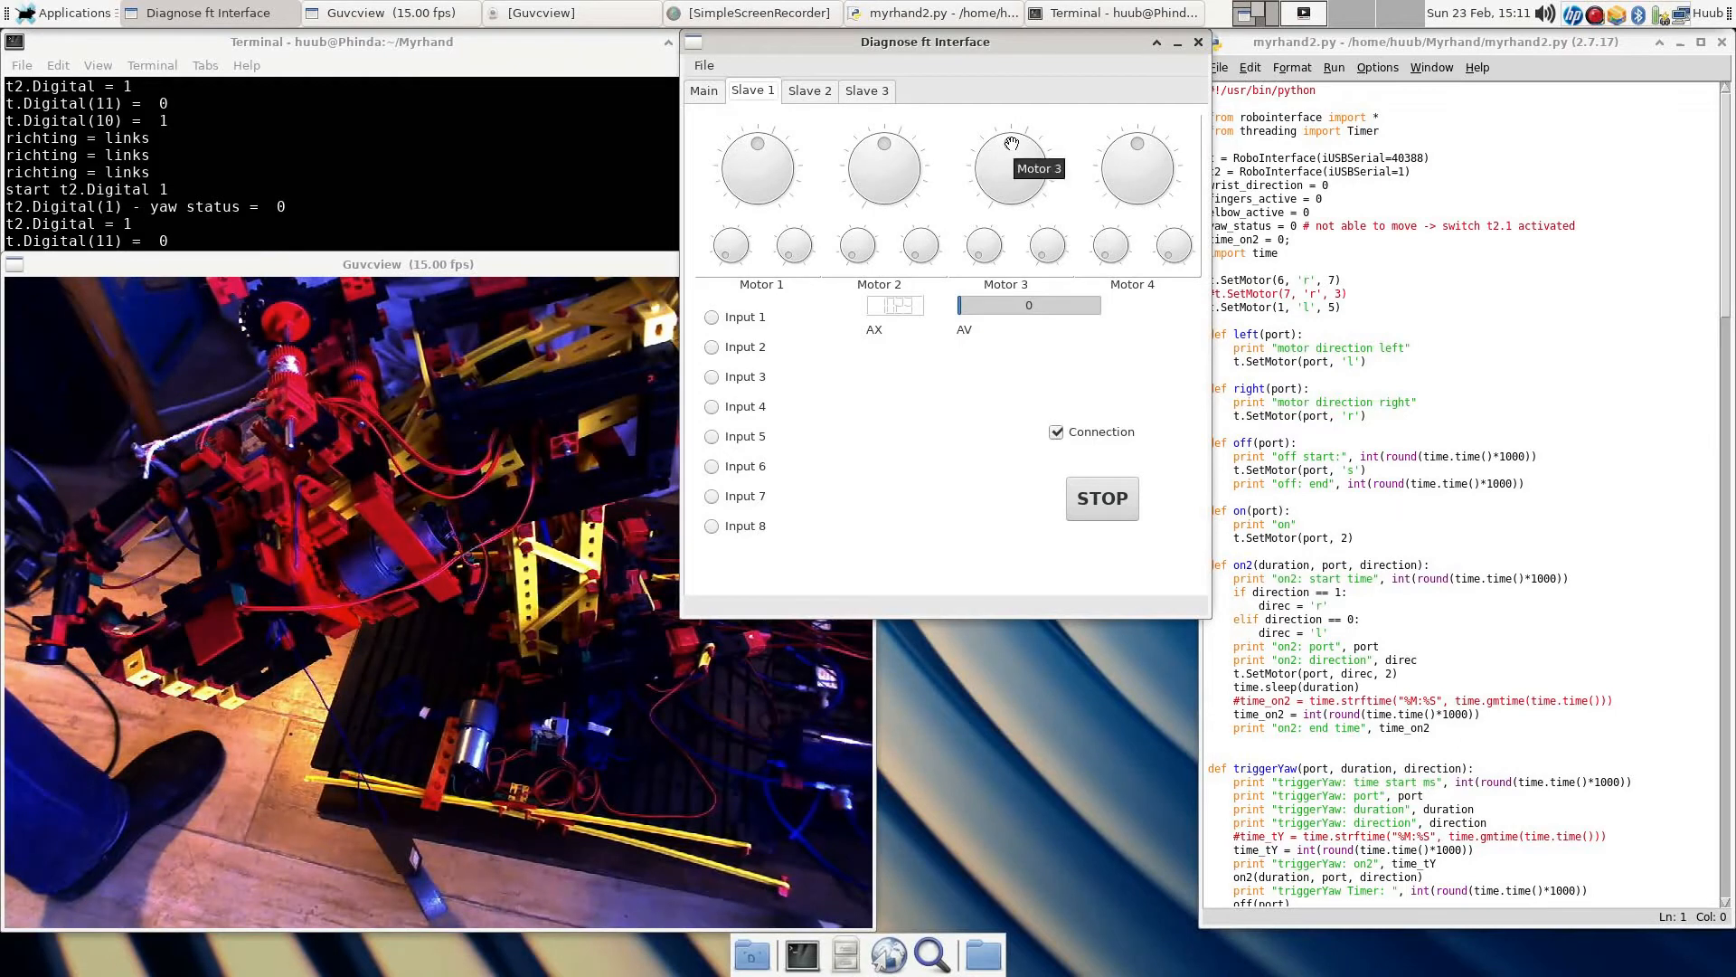